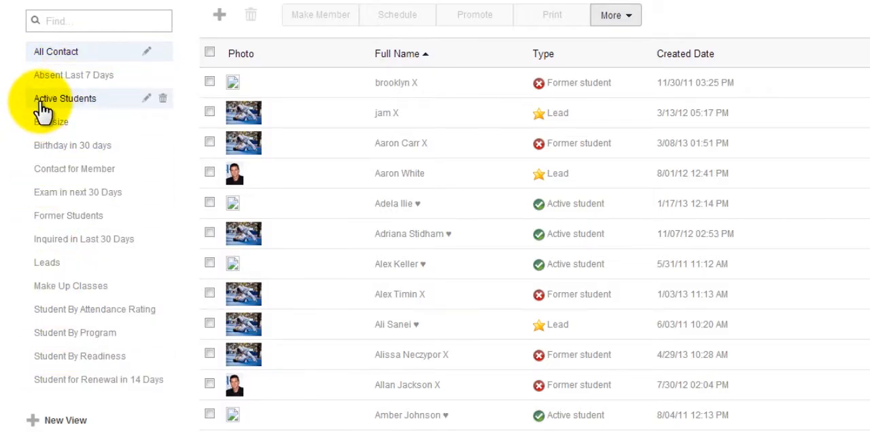
{"action": "mouse_move", "coordinate": [44, 105]}
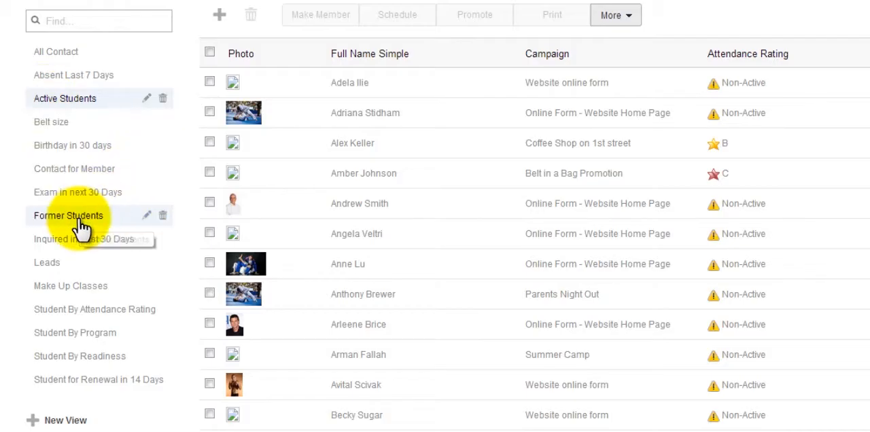
{"action": "mouse_move", "coordinate": [48, 263]}
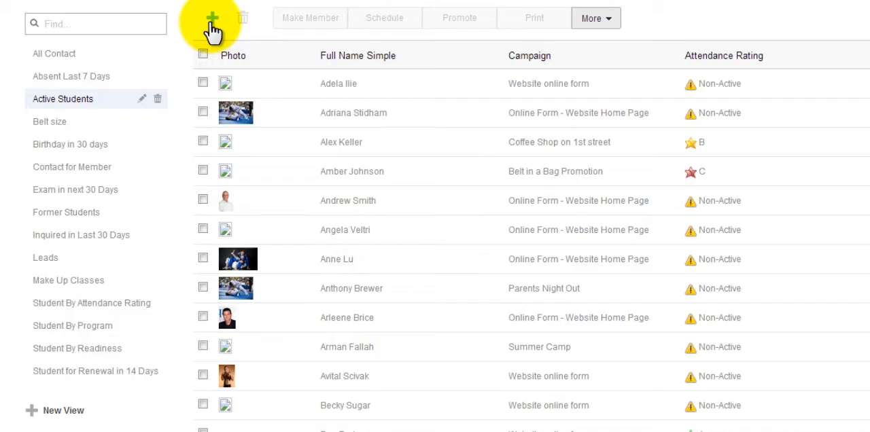
{"action": "mouse_move", "coordinate": [214, 27]}
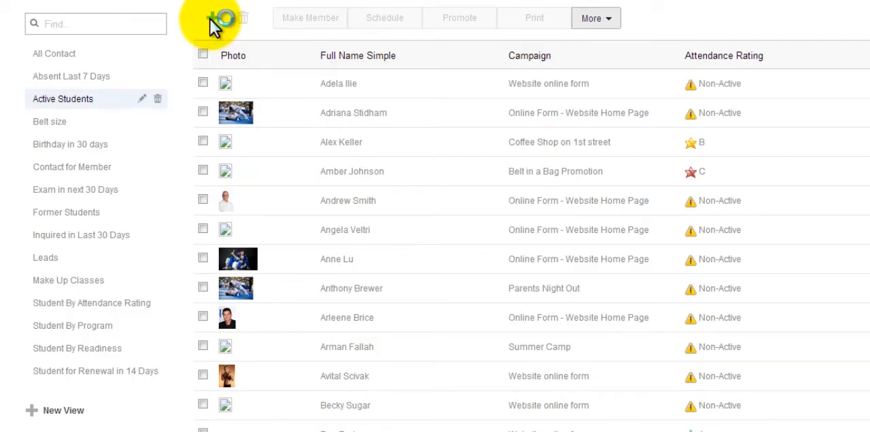
{"action": "left_click", "coordinate": [220, 18]}
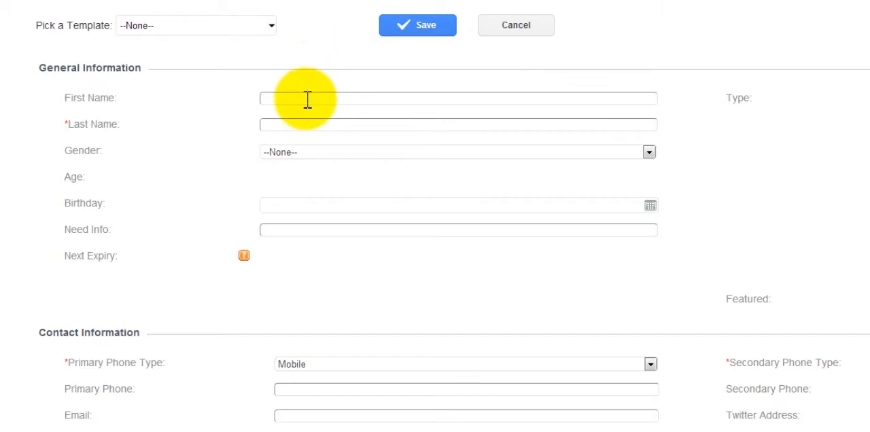
{"action": "left_click", "coordinate": [458, 98]}
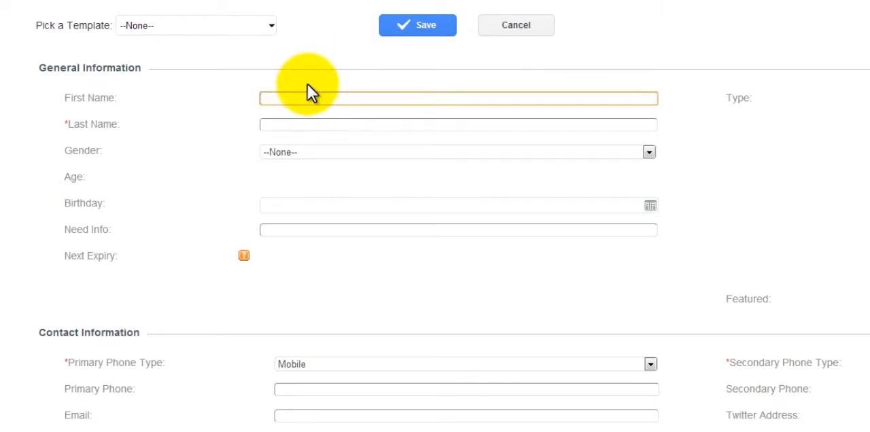
{"action": "type", "text": "Keit"}
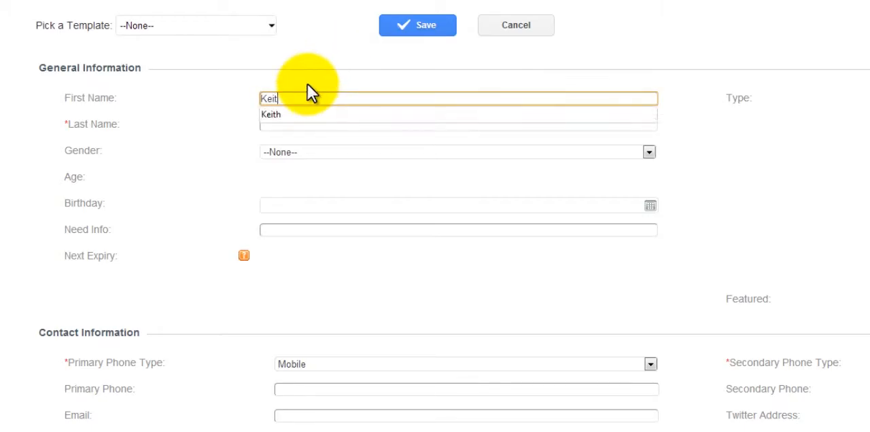
{"action": "type", "text": "McGregor"}
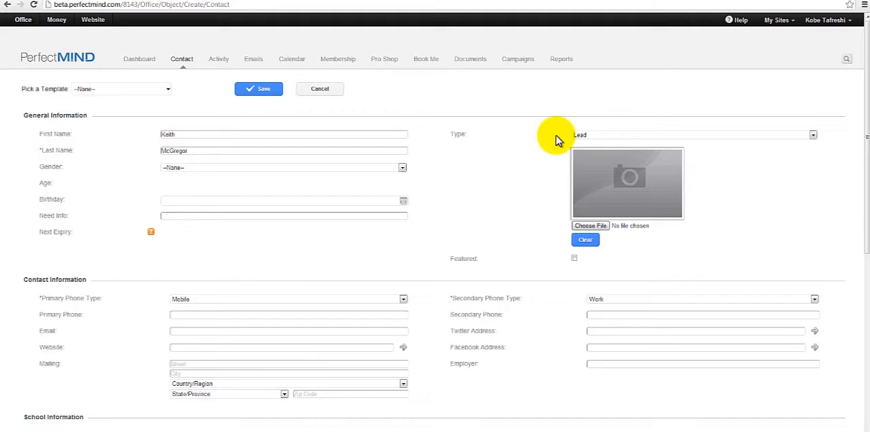
{"action": "mouse_move", "coordinate": [588, 139]}
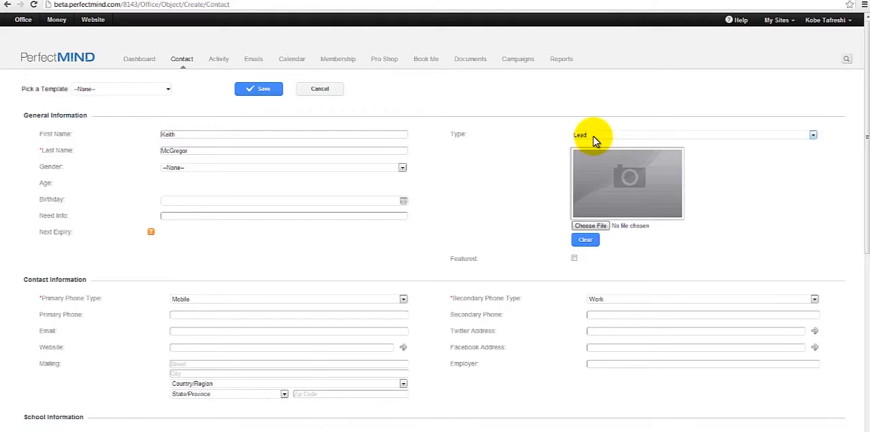
{"action": "left_click", "coordinate": [813, 135]}
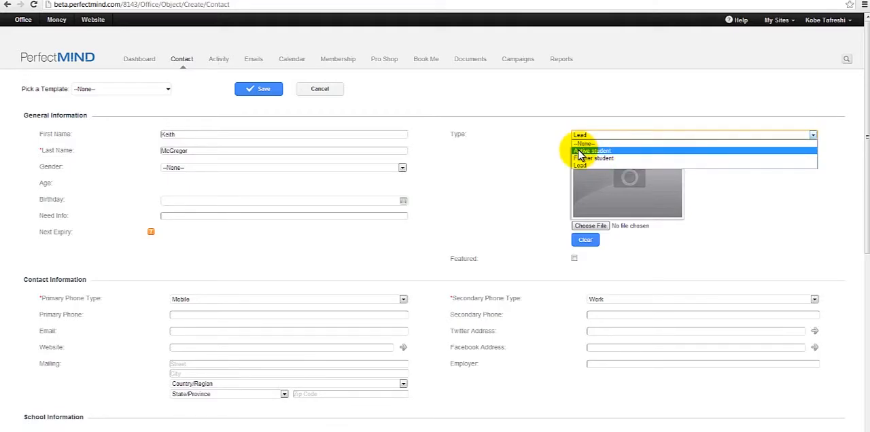
{"action": "mouse_move", "coordinate": [592, 157]}
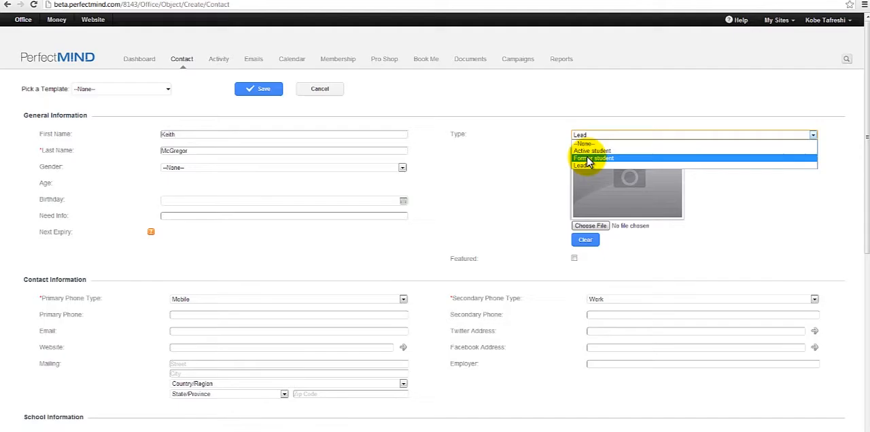
{"action": "left_click", "coordinate": [582, 165]}
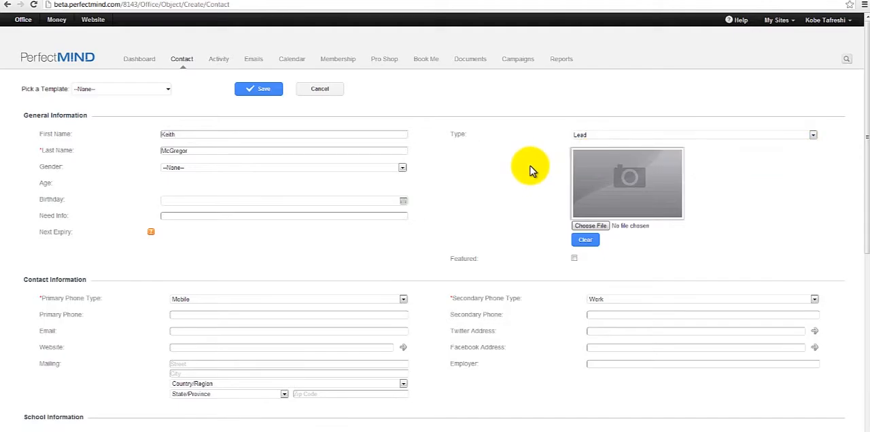
{"action": "mouse_move", "coordinate": [437, 298]}
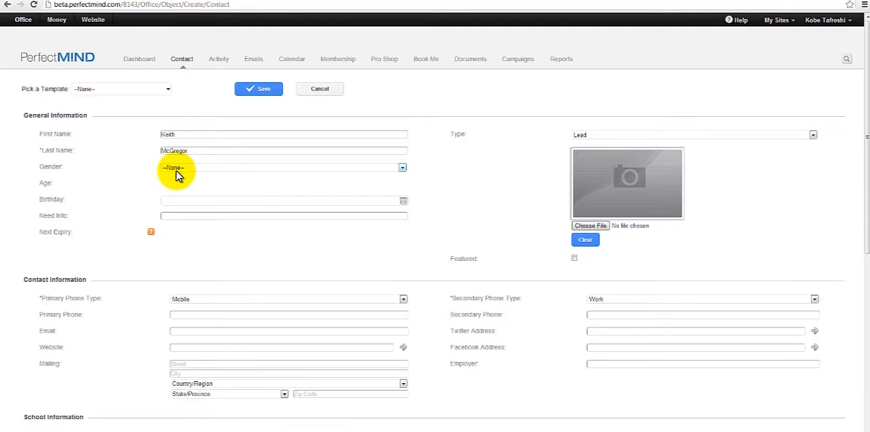
{"action": "mouse_move", "coordinate": [174, 175]}
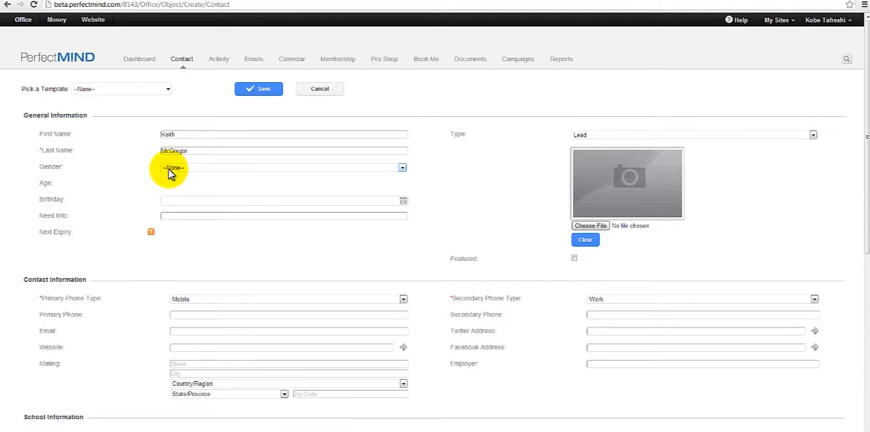
{"action": "mouse_move", "coordinate": [182, 177]}
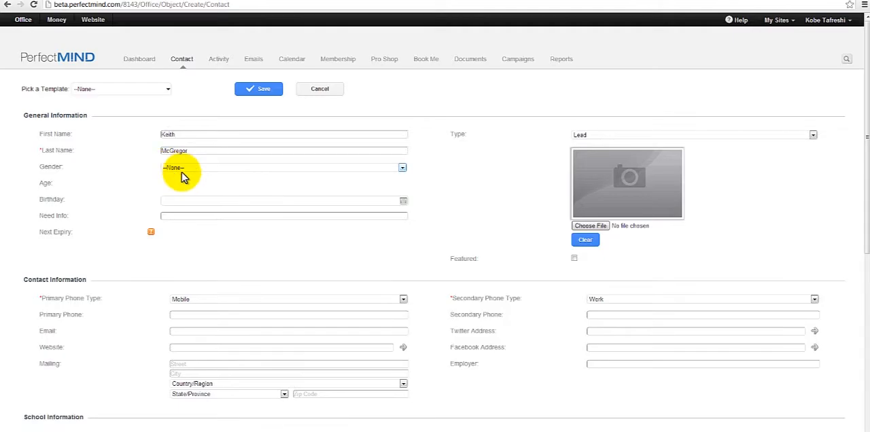
{"action": "mouse_move", "coordinate": [244, 197]}
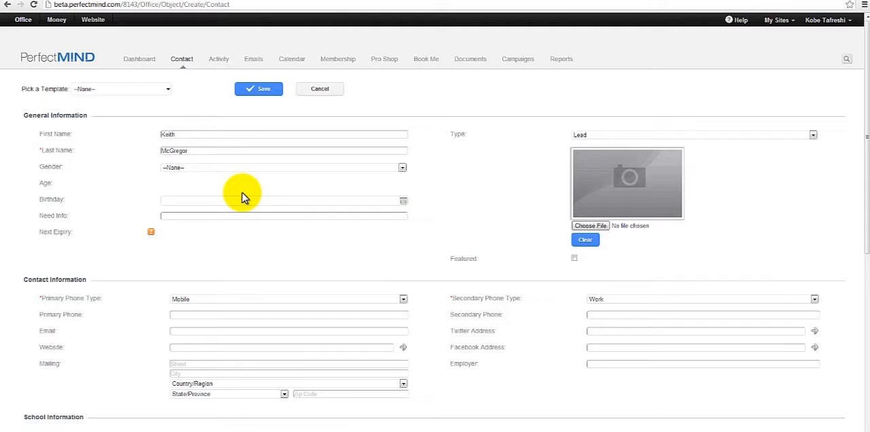
{"action": "mouse_move", "coordinate": [243, 192]}
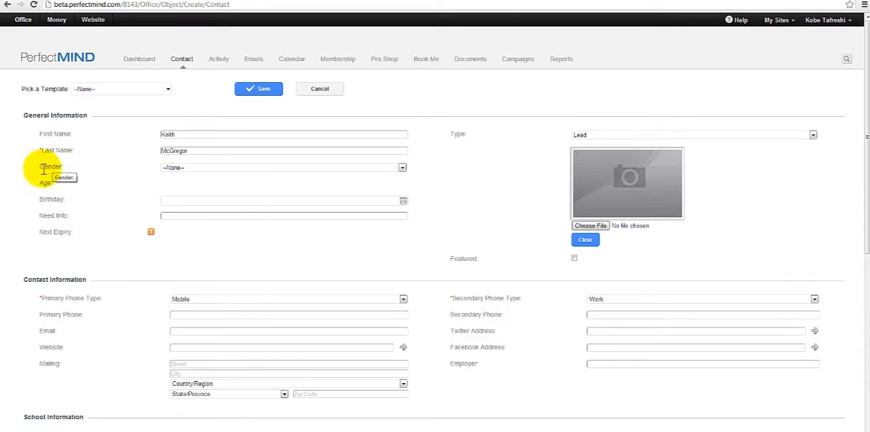
{"action": "mouse_move", "coordinate": [45, 184]}
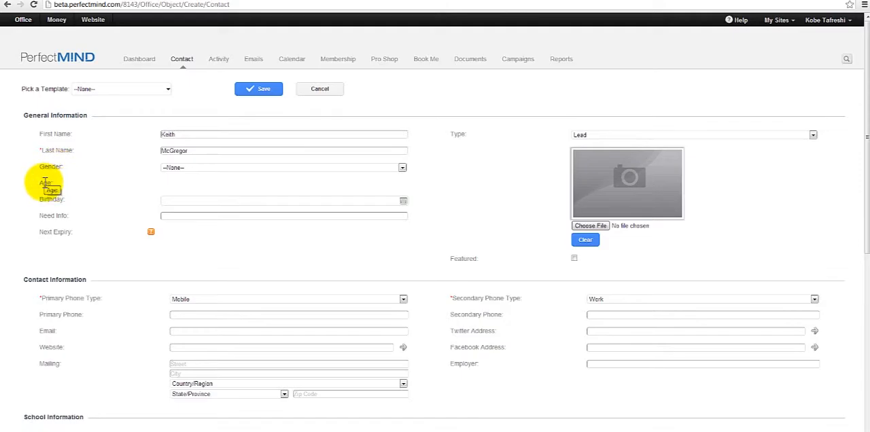
{"action": "mouse_move", "coordinate": [68, 184]}
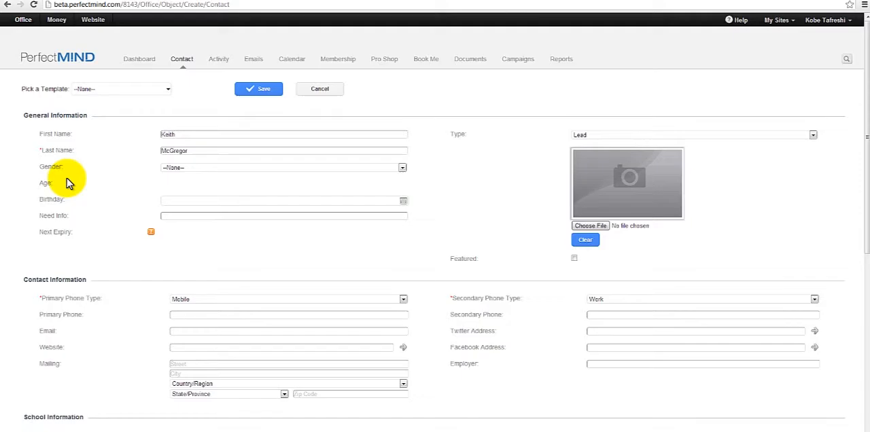
{"action": "mouse_move", "coordinate": [105, 220]}
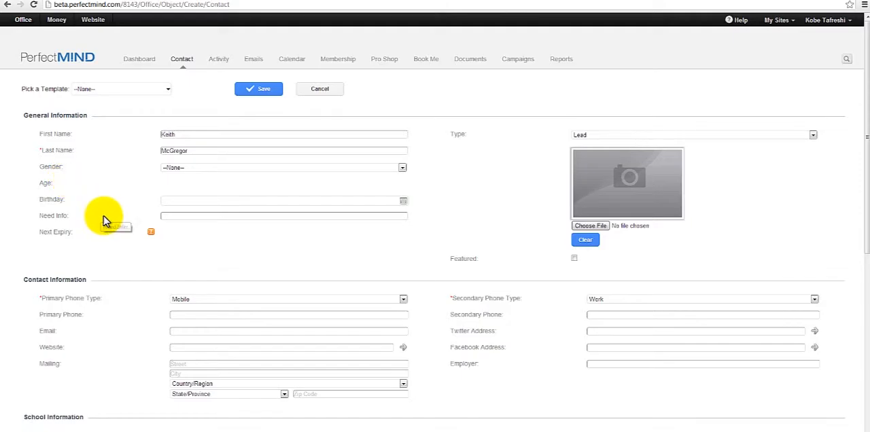
{"action": "mouse_move", "coordinate": [864, 196]}
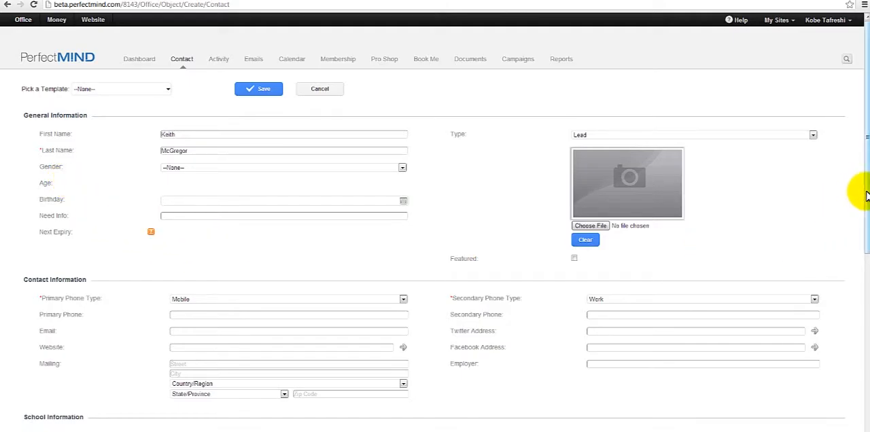
{"action": "scroll", "scroll_direction": "down", "scroll_amount": 3}
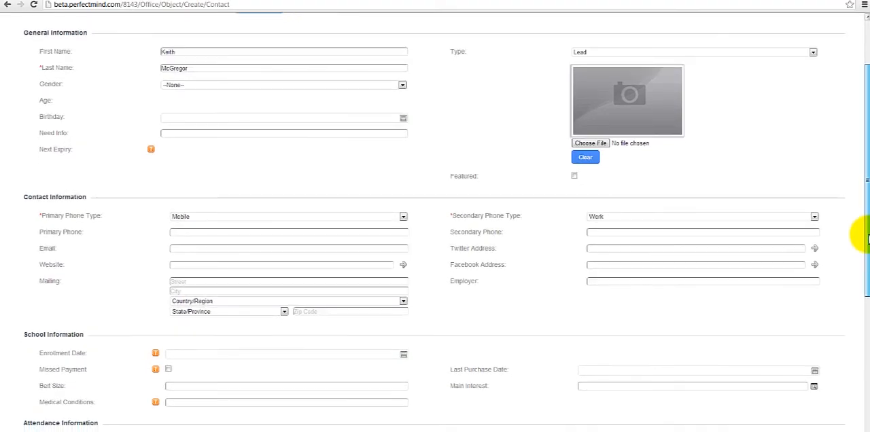
{"action": "scroll", "scroll_direction": "down", "scroll_amount": 3}
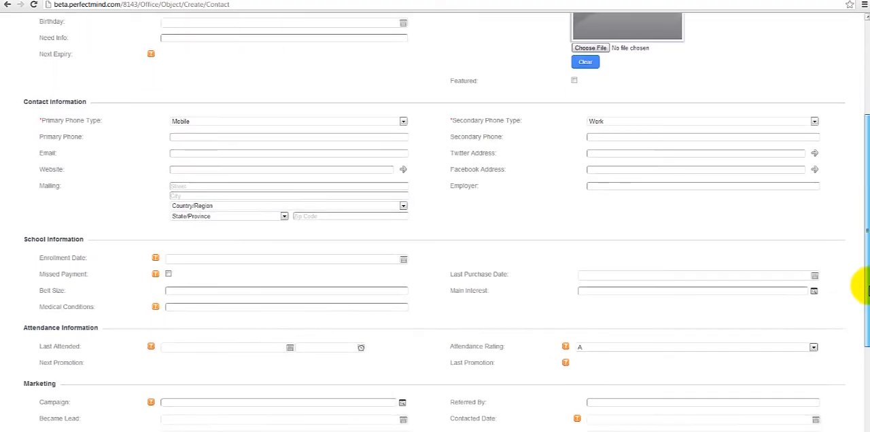
{"action": "scroll", "scroll_direction": "down", "scroll_amount": 3}
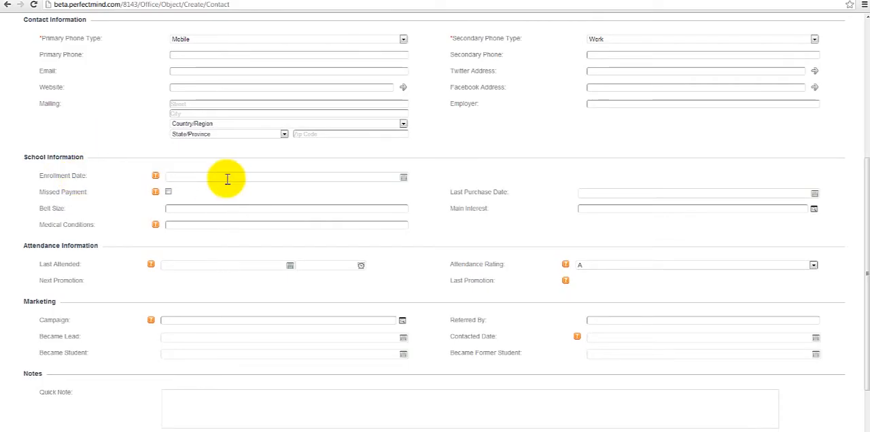
{"action": "mouse_move", "coordinate": [199, 178]}
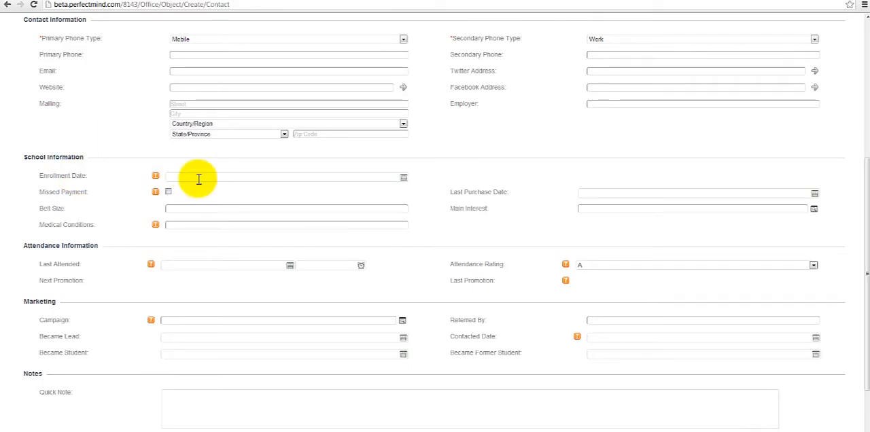
{"action": "mouse_move", "coordinate": [187, 224]}
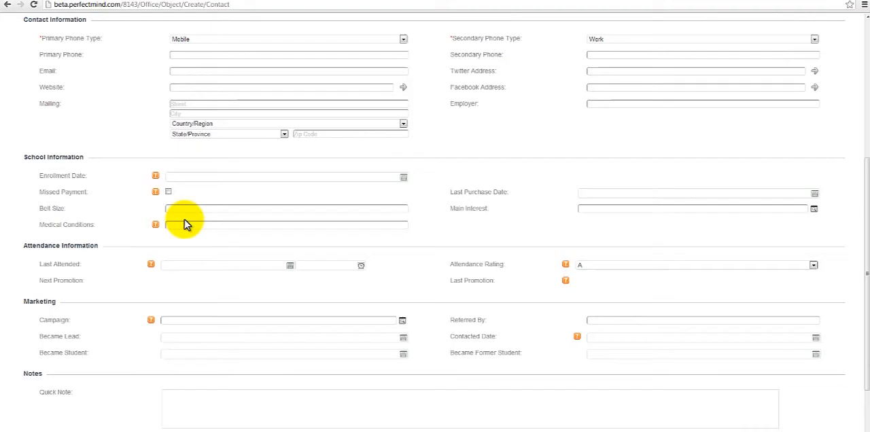
{"action": "mouse_move", "coordinate": [231, 242]}
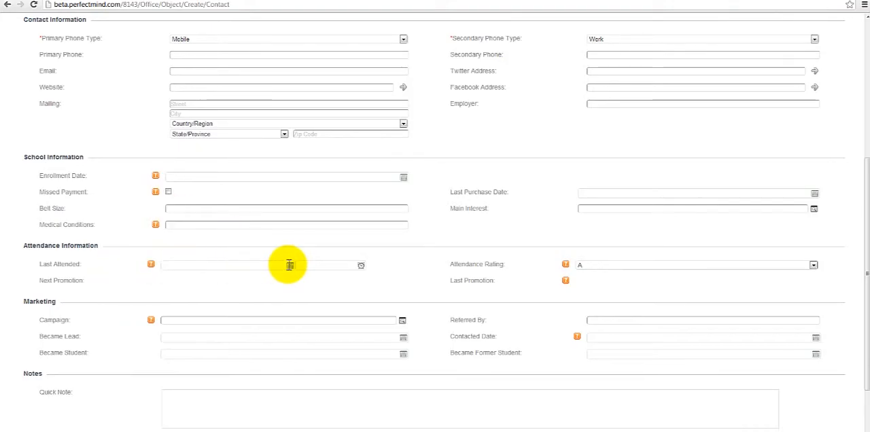
{"action": "mouse_move", "coordinate": [289, 264]}
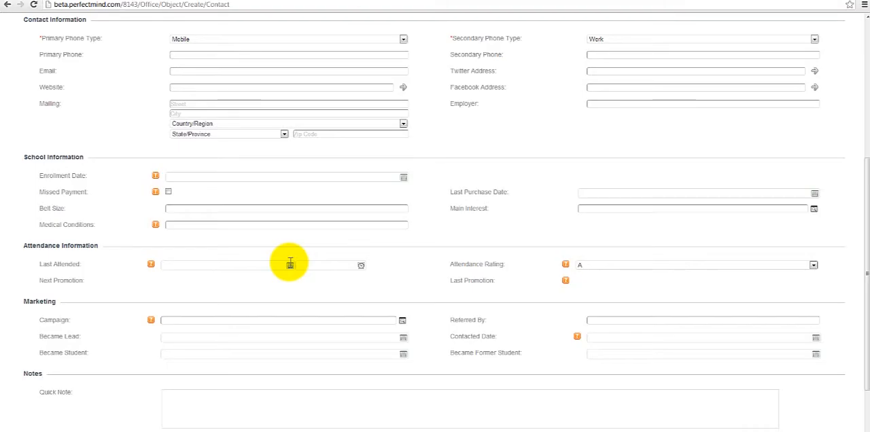
{"action": "mouse_move", "coordinate": [520, 272]}
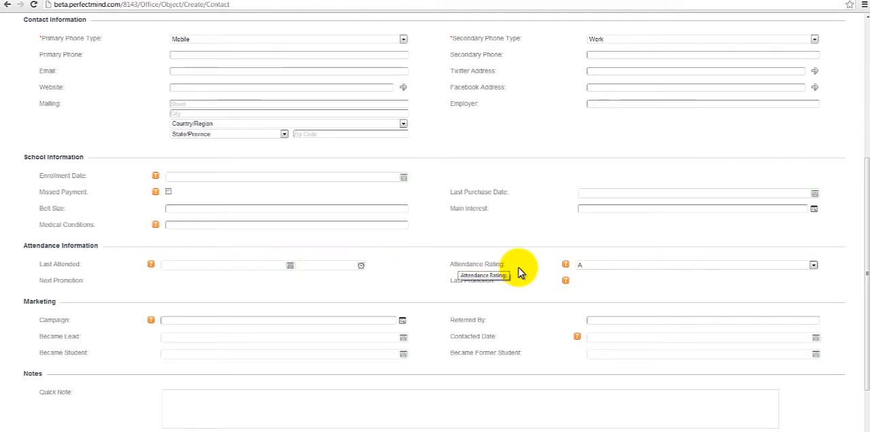
{"action": "mouse_move", "coordinate": [447, 277]}
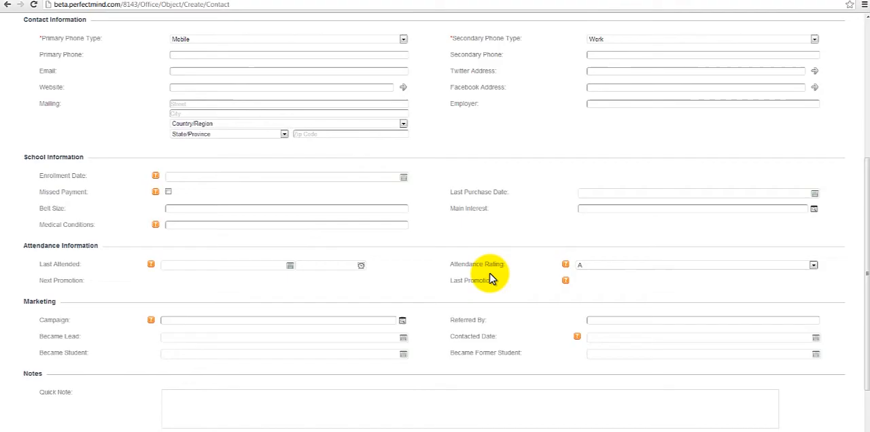
{"action": "mouse_move", "coordinate": [509, 320]}
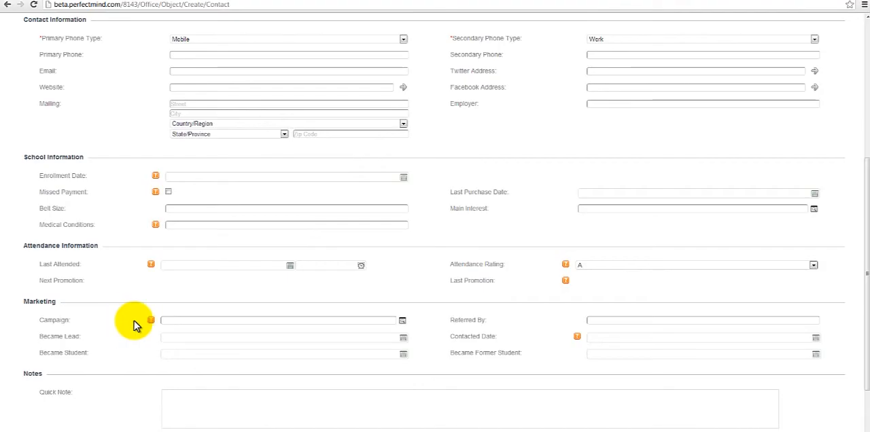
{"action": "mouse_move", "coordinate": [827, 314]}
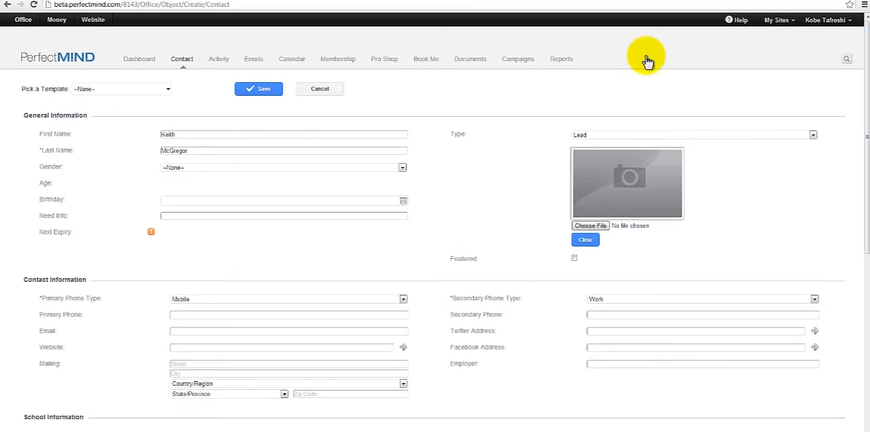
{"action": "left_click", "coordinate": [258, 89]}
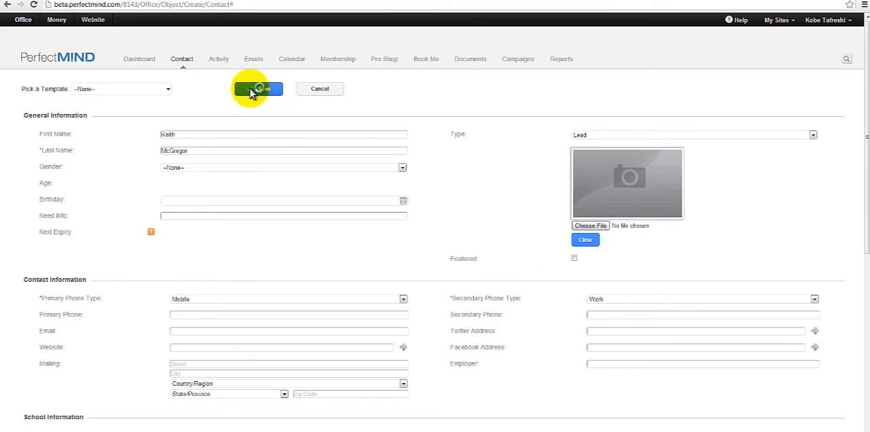
{"action": "left_click", "coordinate": [257, 88]}
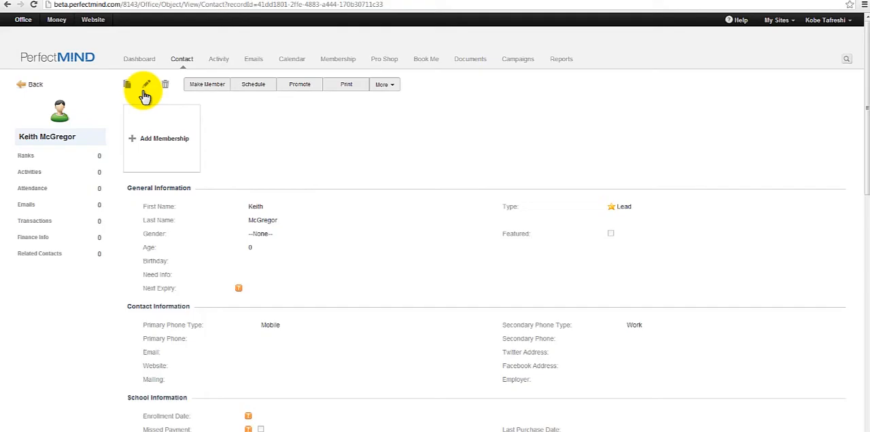
{"action": "mouse_move", "coordinate": [146, 84]}
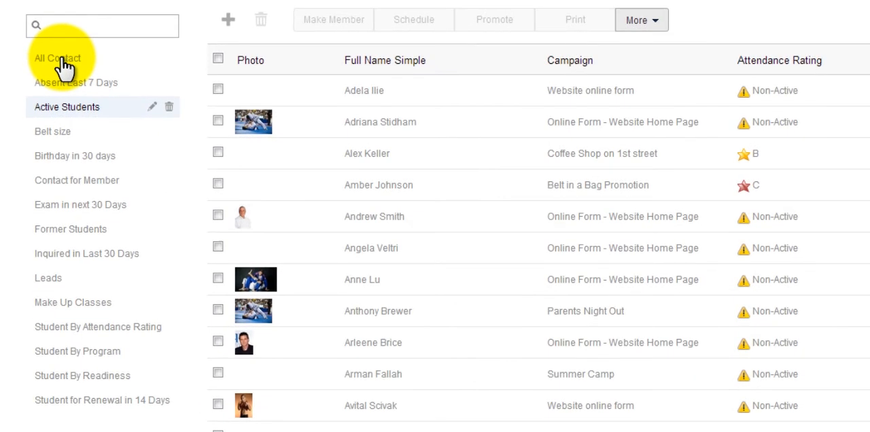
{"action": "left_click", "coordinate": [57, 58]}
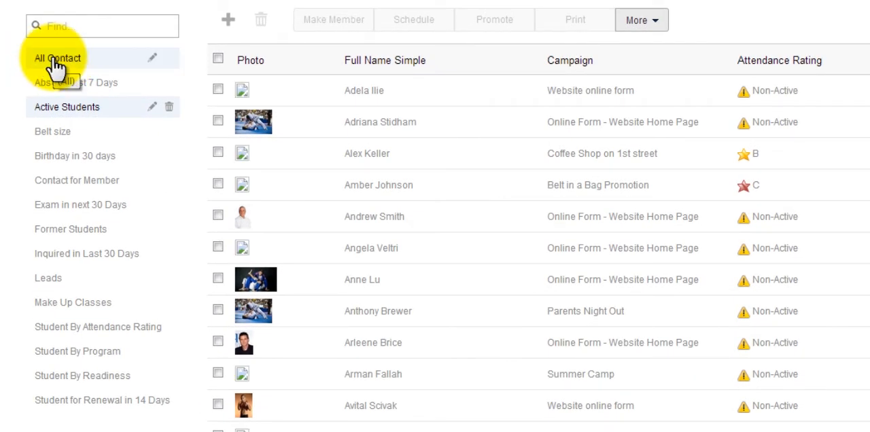
{"action": "left_click", "coordinate": [57, 59]}
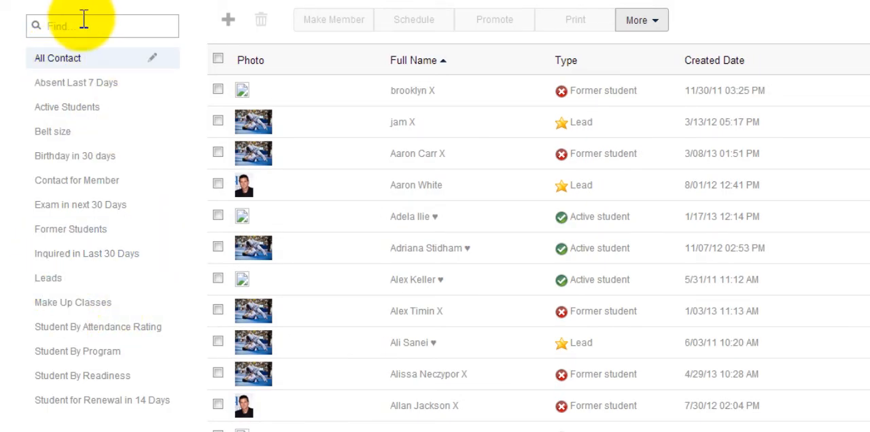
{"action": "left_click", "coordinate": [102, 26]}
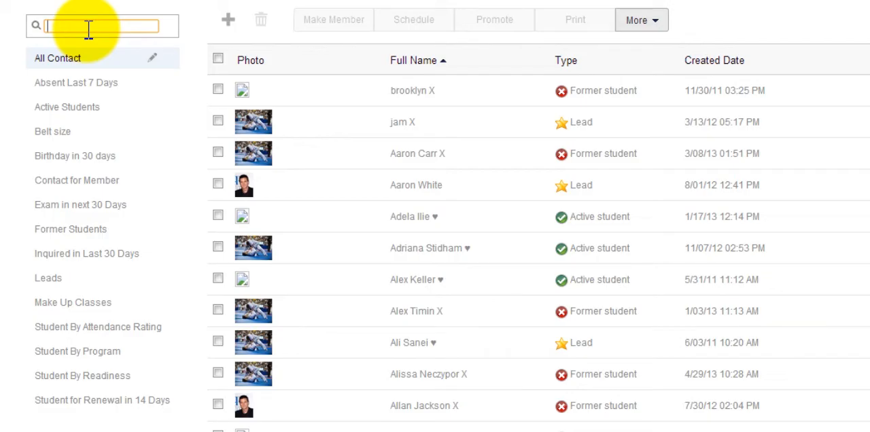
{"action": "type", "text": "keith"}
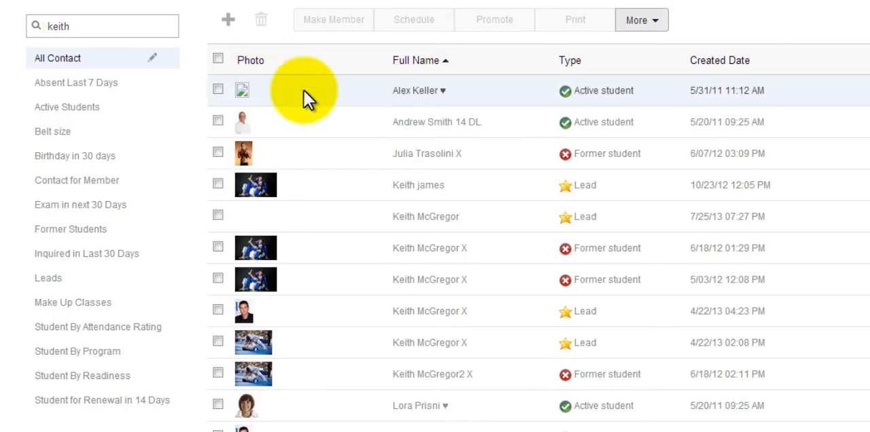
{"action": "mouse_move", "coordinate": [455, 343]}
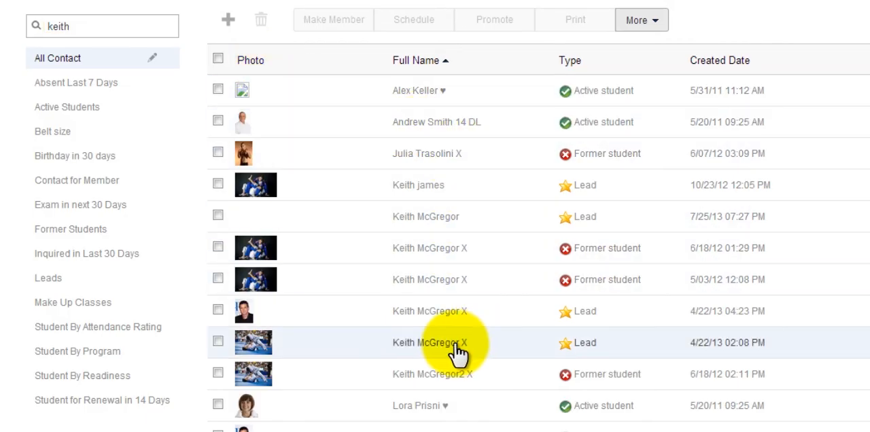
{"action": "mouse_move", "coordinate": [441, 350]}
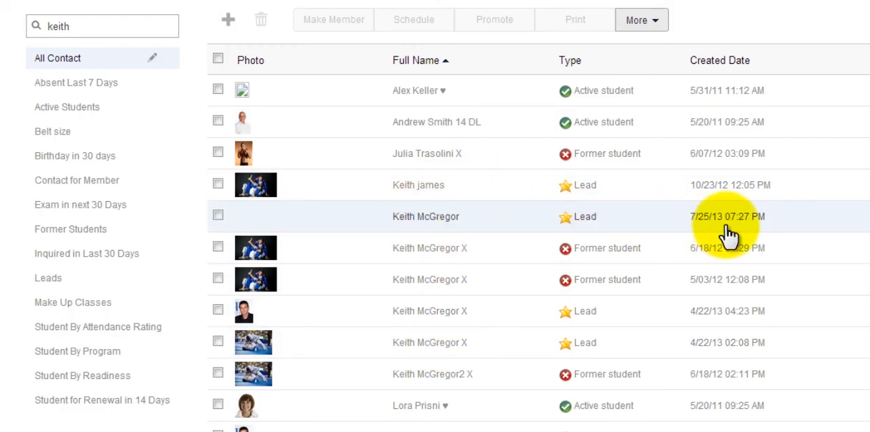
{"action": "mouse_move", "coordinate": [425, 220]}
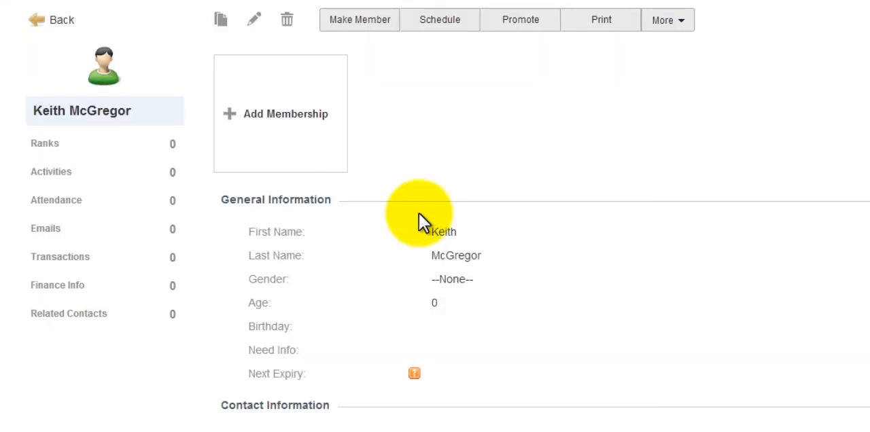
{"action": "mouse_move", "coordinate": [254, 19]}
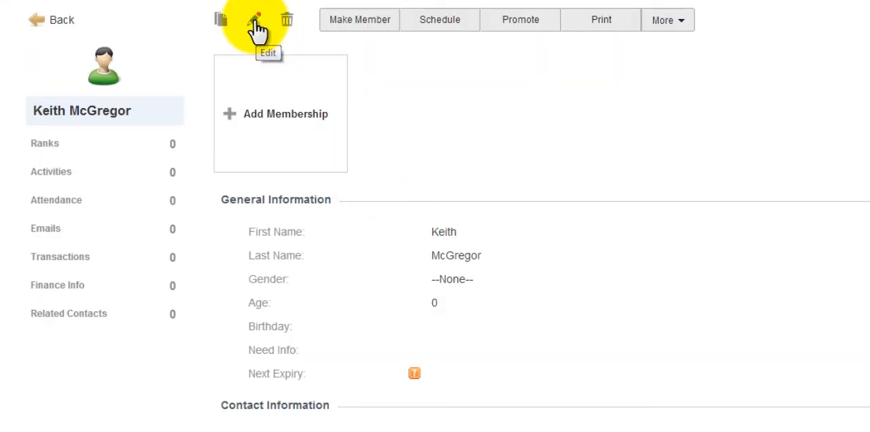